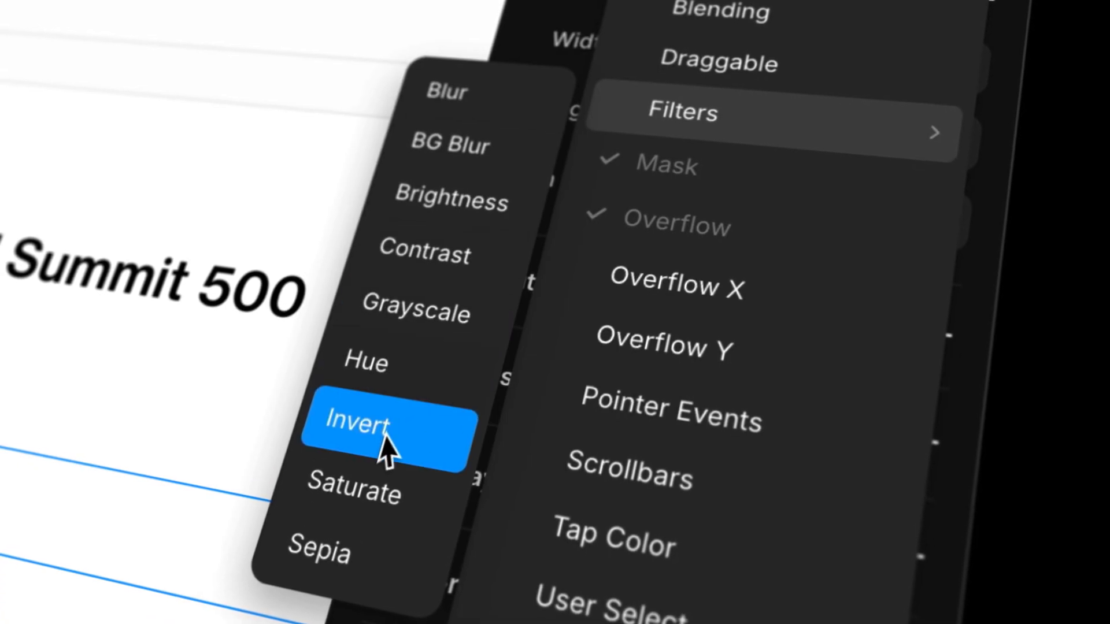
Select the hero illustration and browse the Filters submenu (Blur, Invert, Sepia…) under Styles.
click(357, 424)
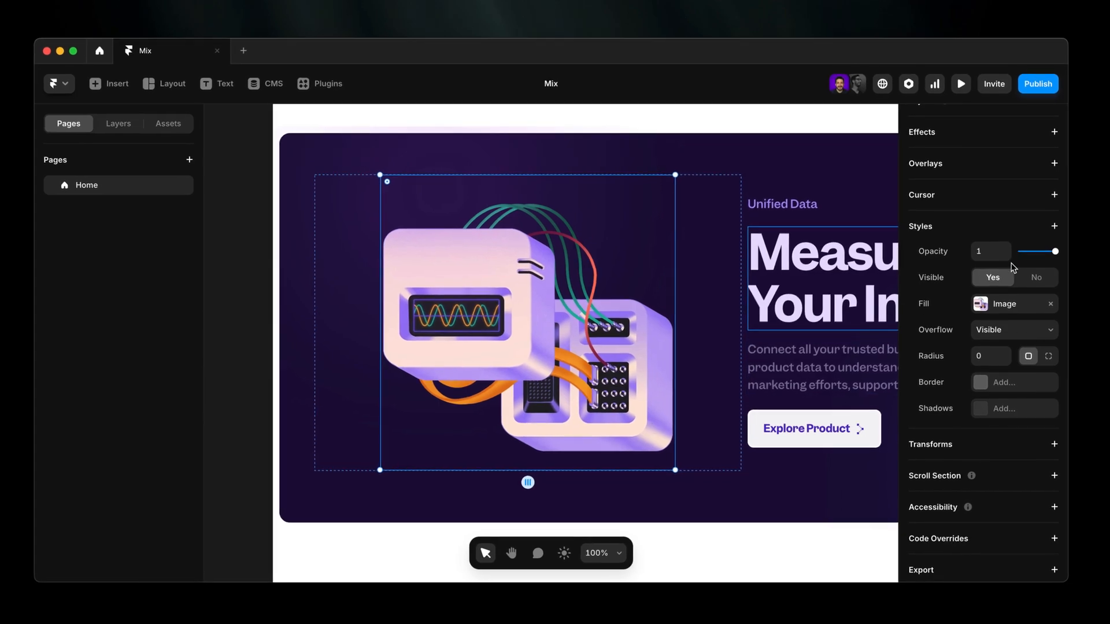
click(1054, 225)
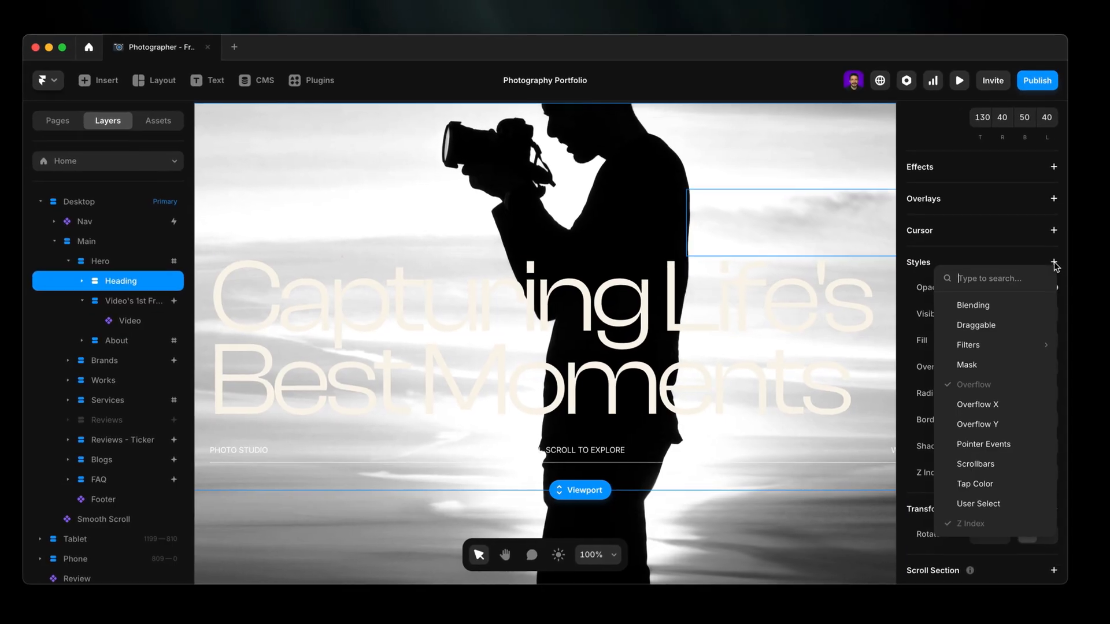
Add a Blending style to the heading and set it to Screen mode.
click(973, 304)
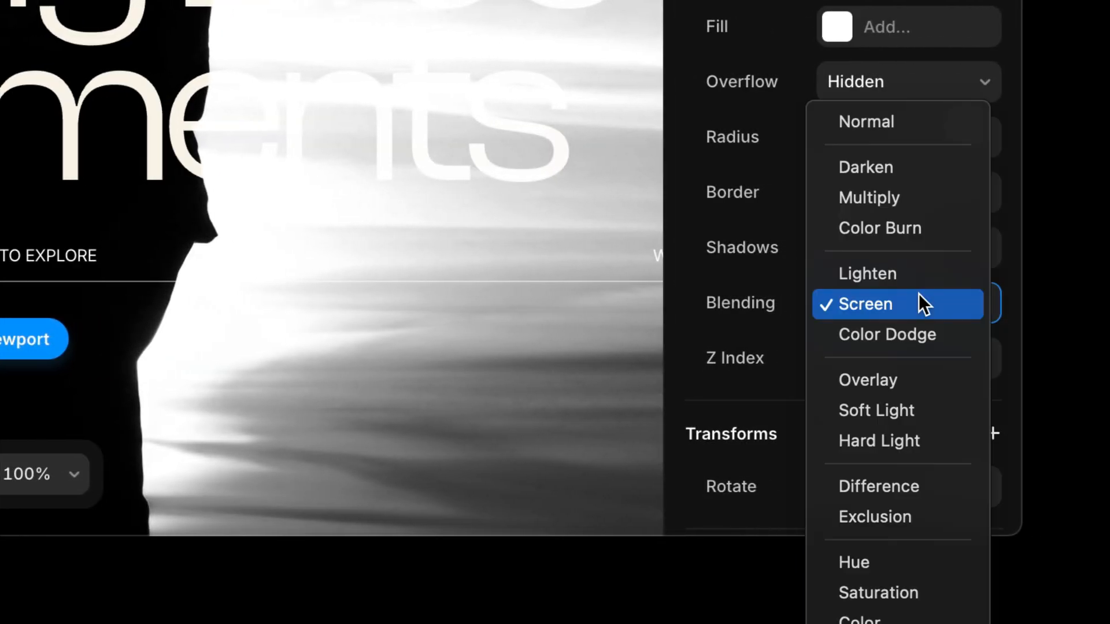
click(874, 517)
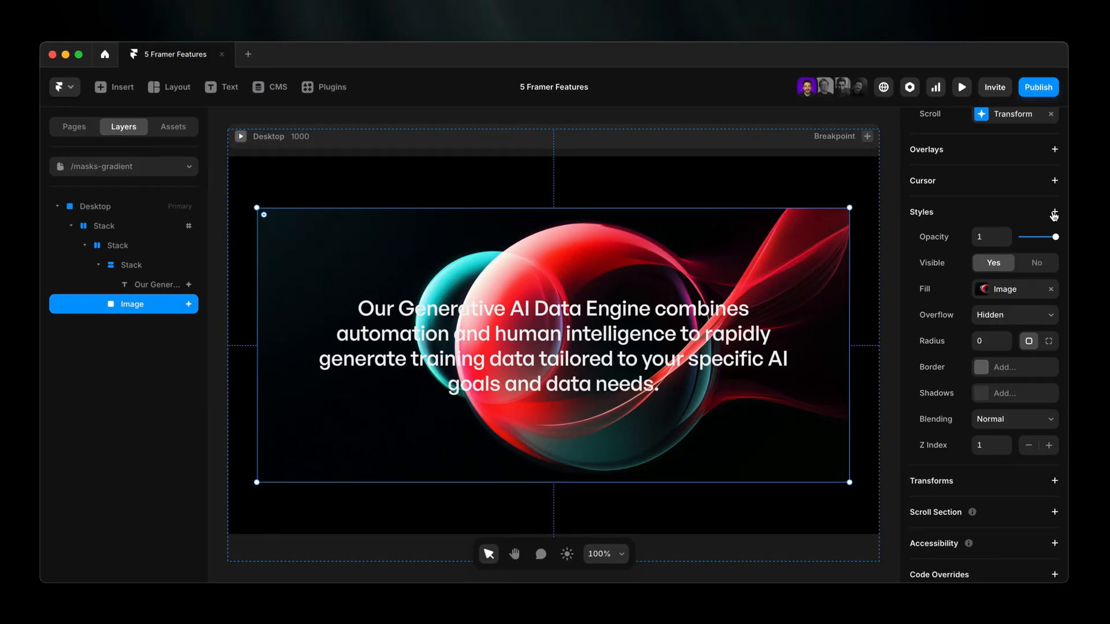
Add a Linear mask to the sunset image with 0% alpha and 180° rotation.
click(1055, 215)
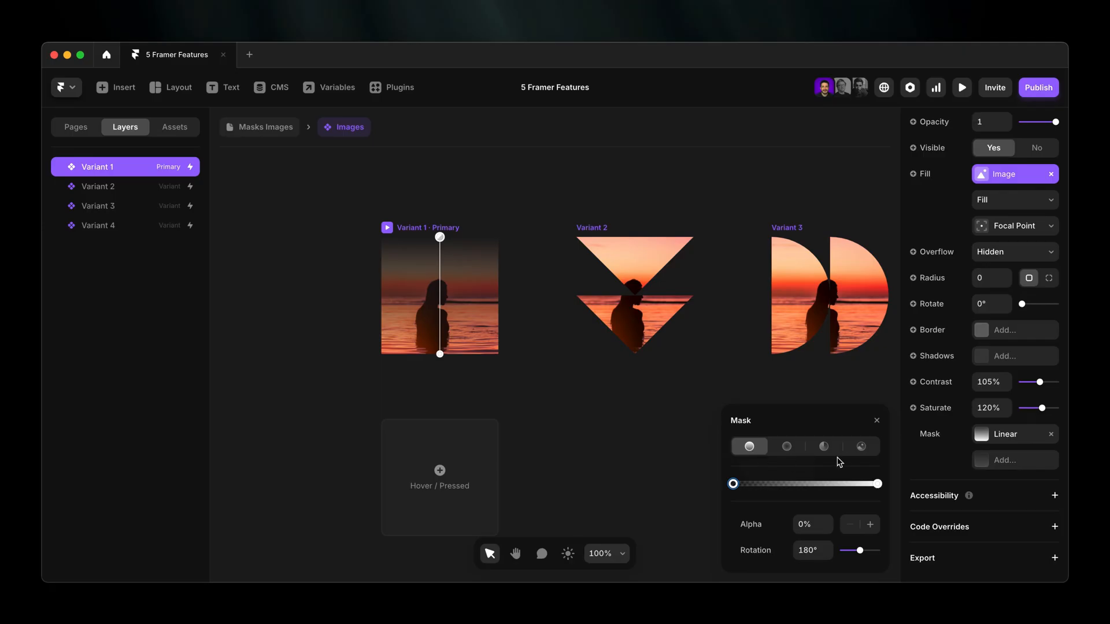
click(860, 446)
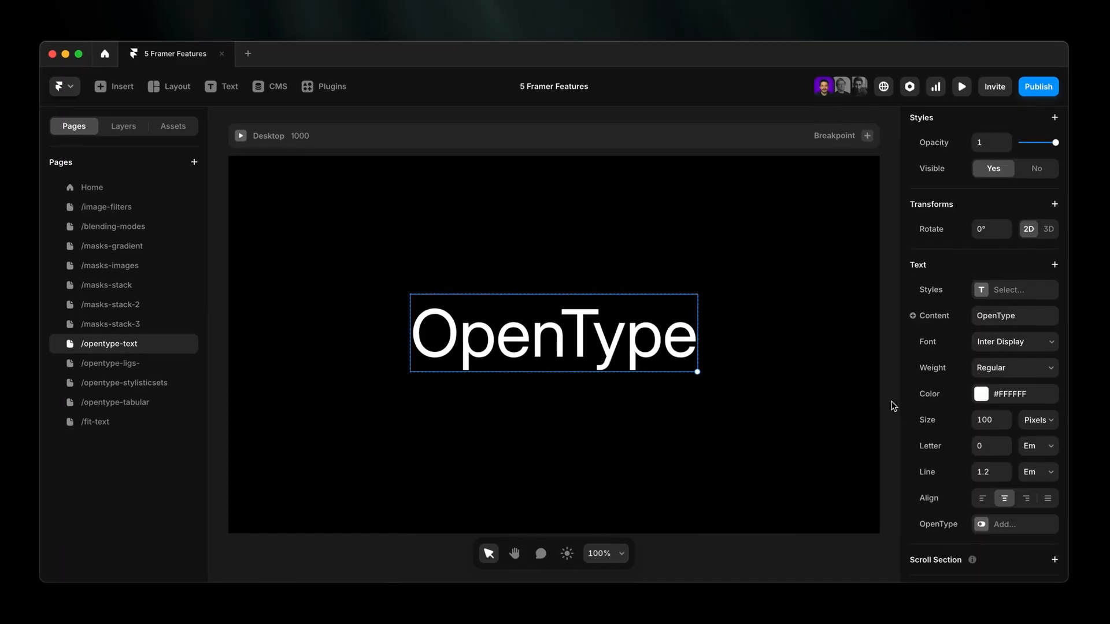
Add OpenType settings to the ABC text, browse Ligatures and turn on Stylistic Set 5.
click(1014, 525)
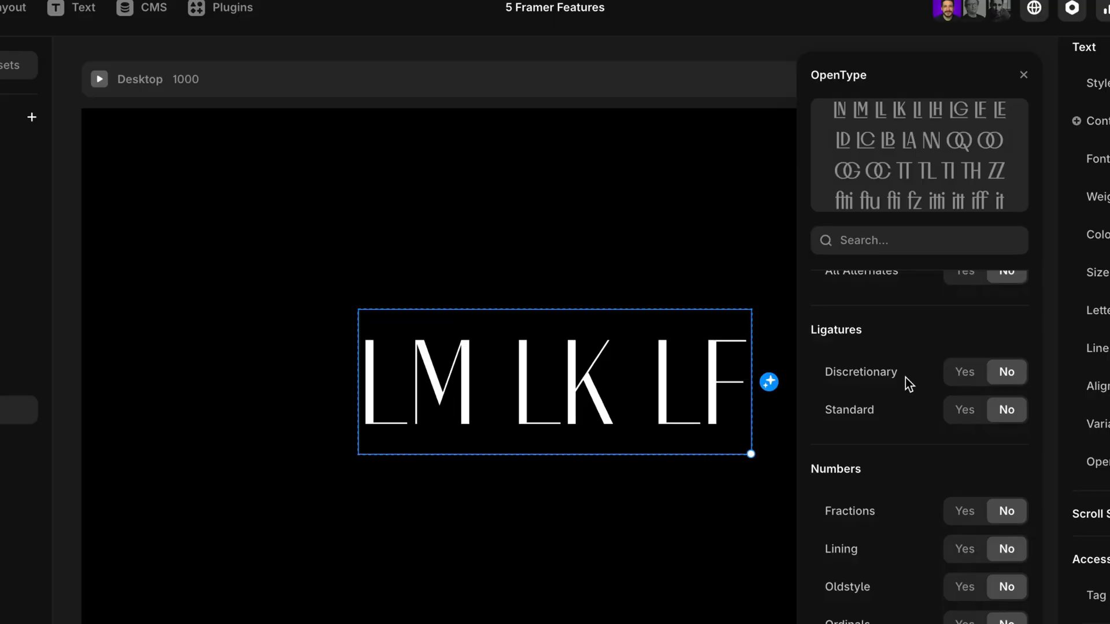
click(963, 488)
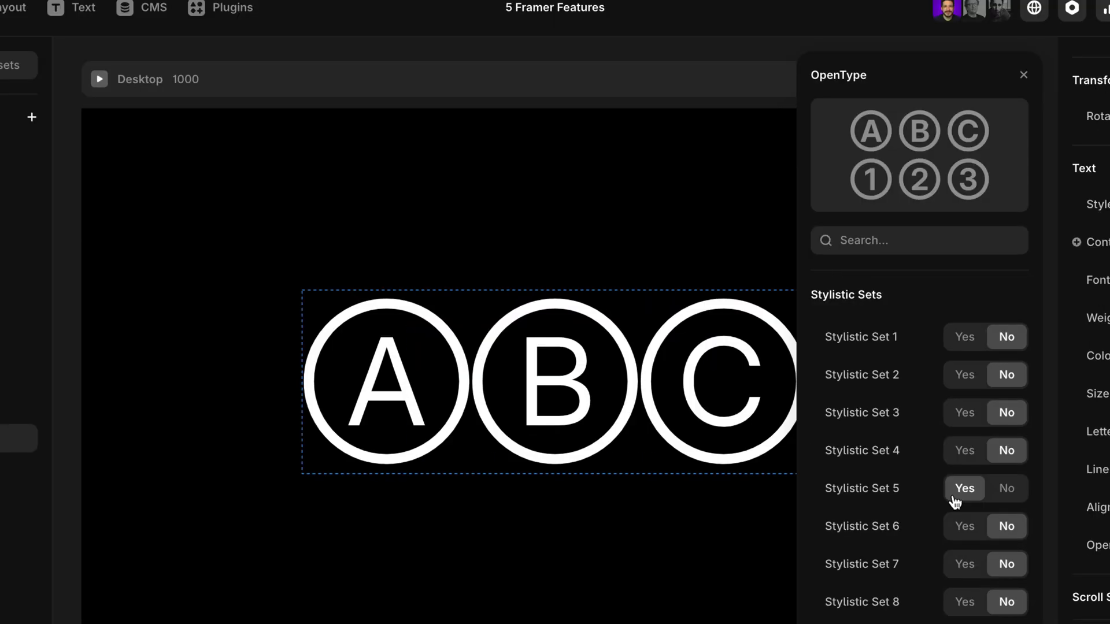
scroll(down, 3)
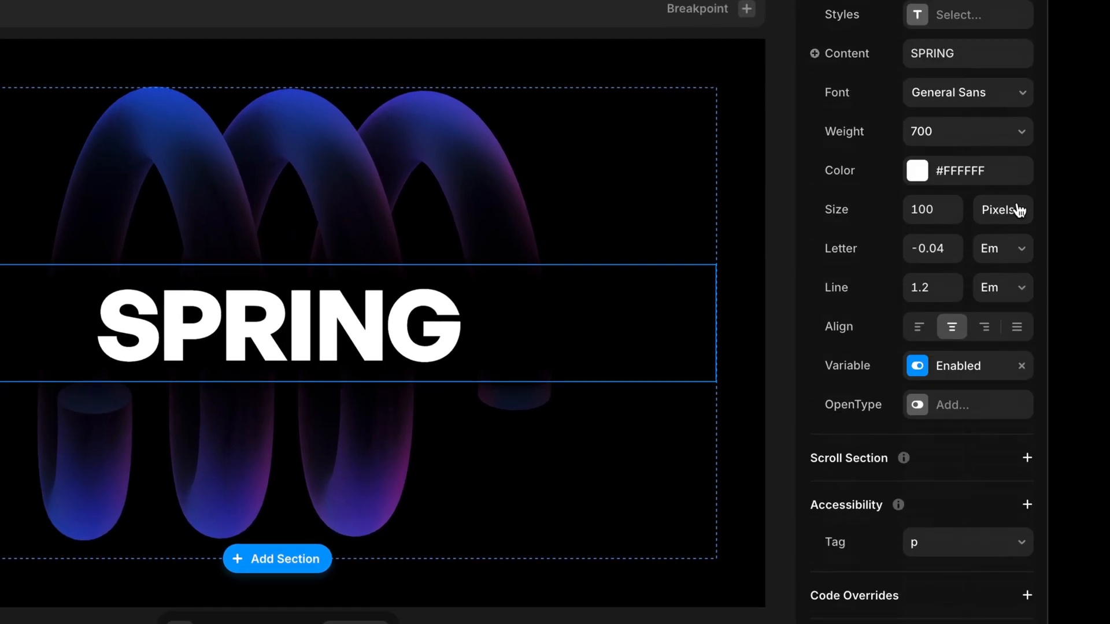
Change the SPRING text's size unit from Pixels to Fit and preview the page.
click(1002, 210)
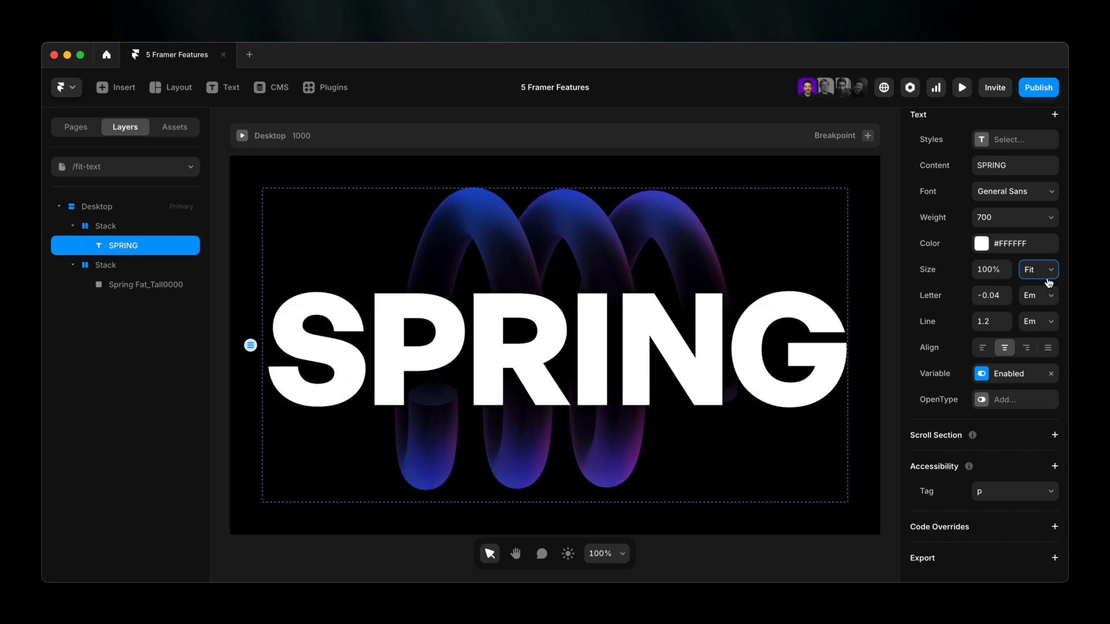
click(960, 87)
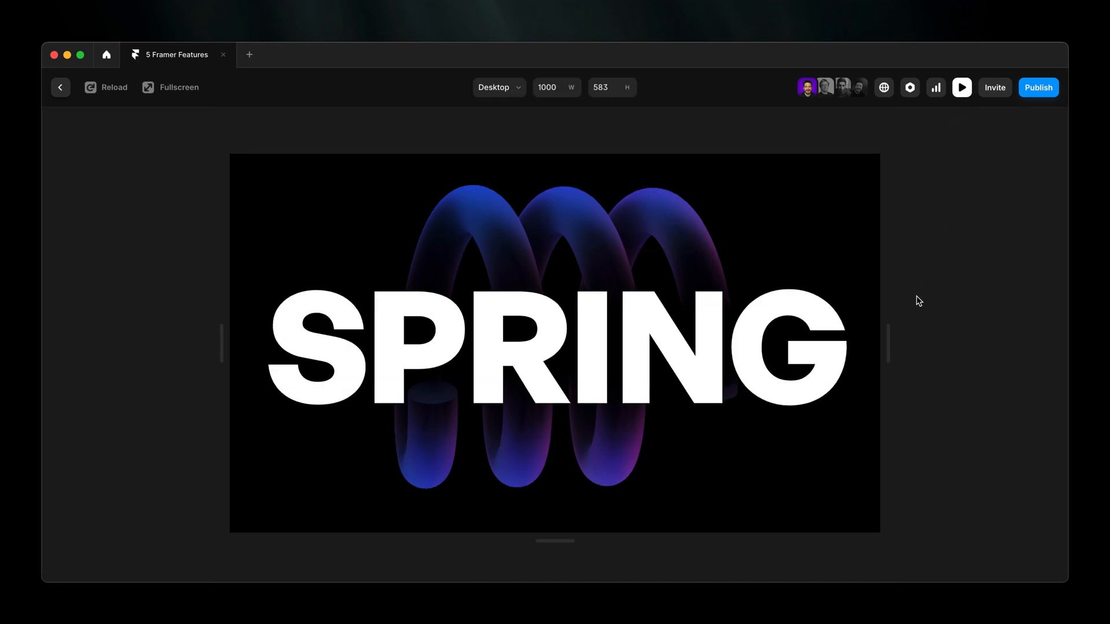